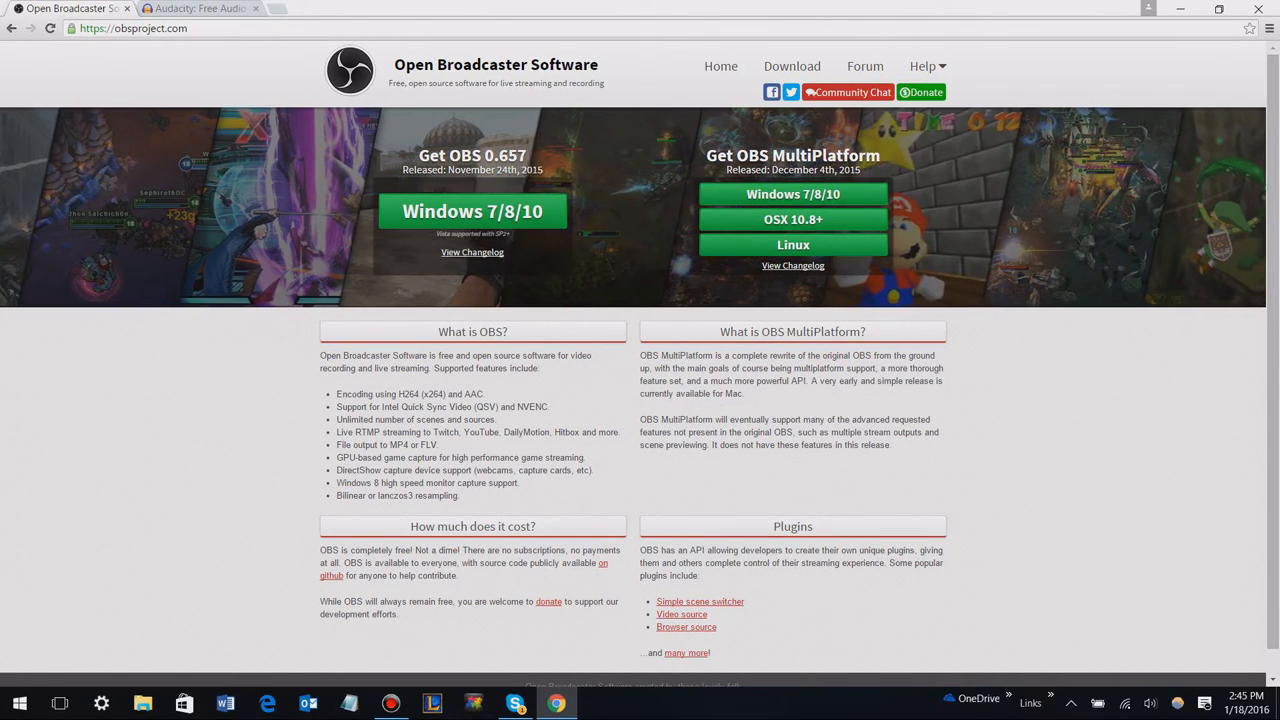
{"action": "mouse_move", "coordinate": [200, 9]}
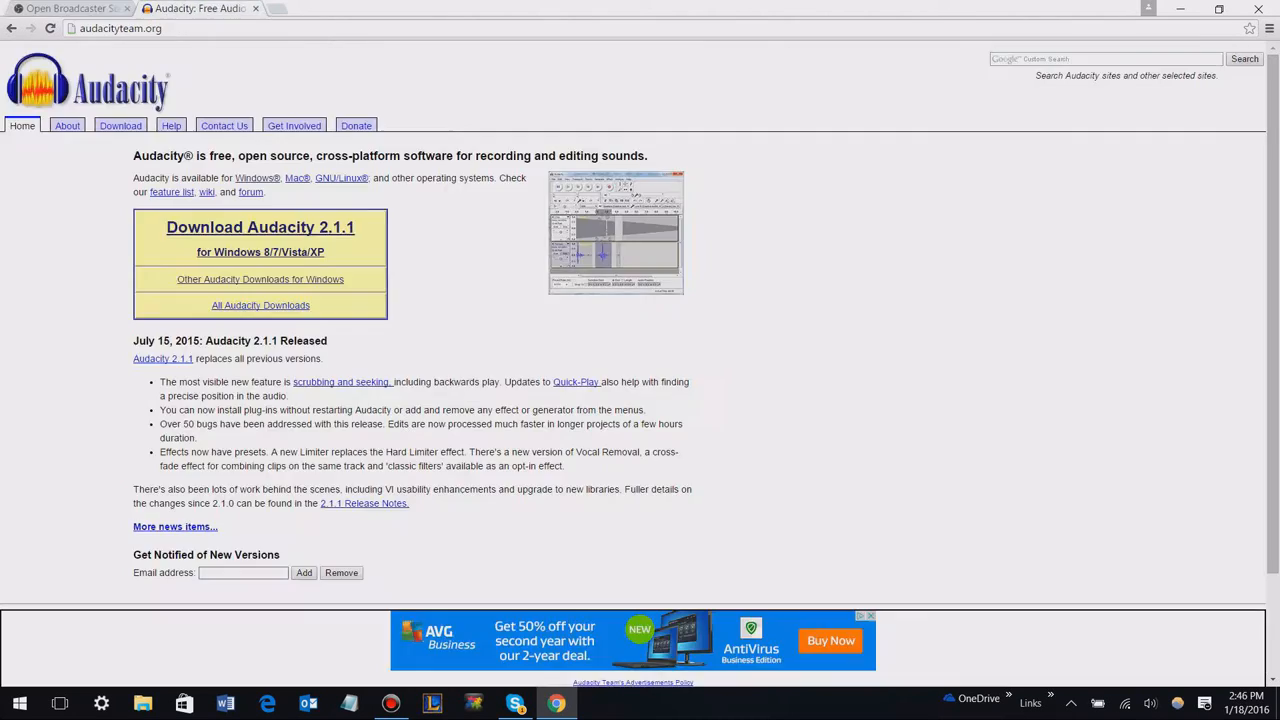
{"action": "left_click", "coordinate": [70, 8]}
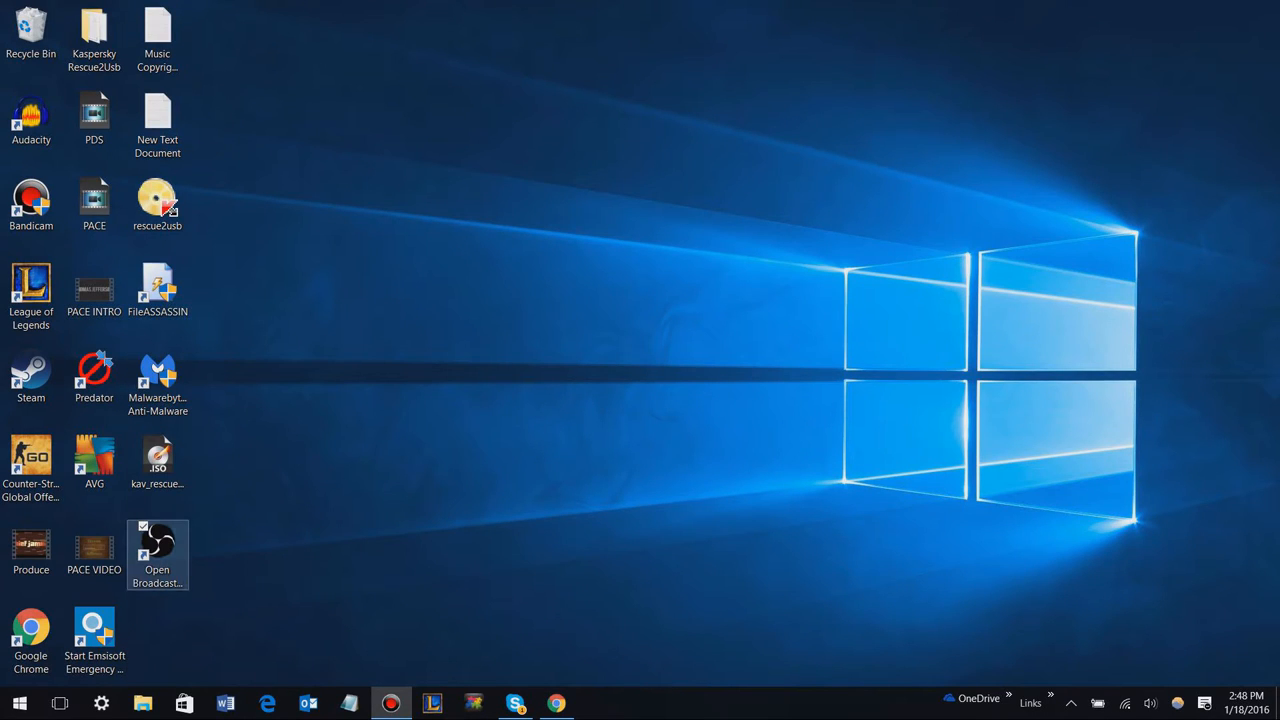
Launch OBS from its desktop shortcut to show an empty scene, then close it and return to Chrome
{"action": "double_click", "coordinate": [157, 555]}
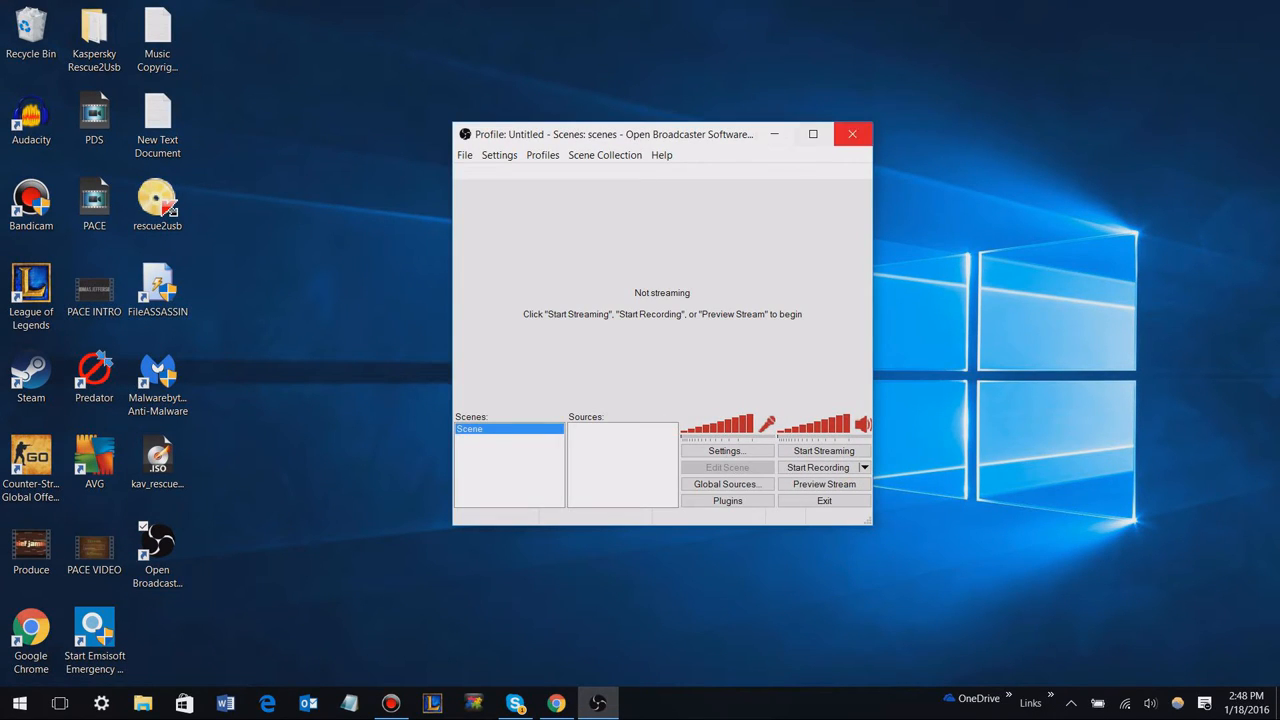
{"action": "left_click", "coordinate": [852, 133]}
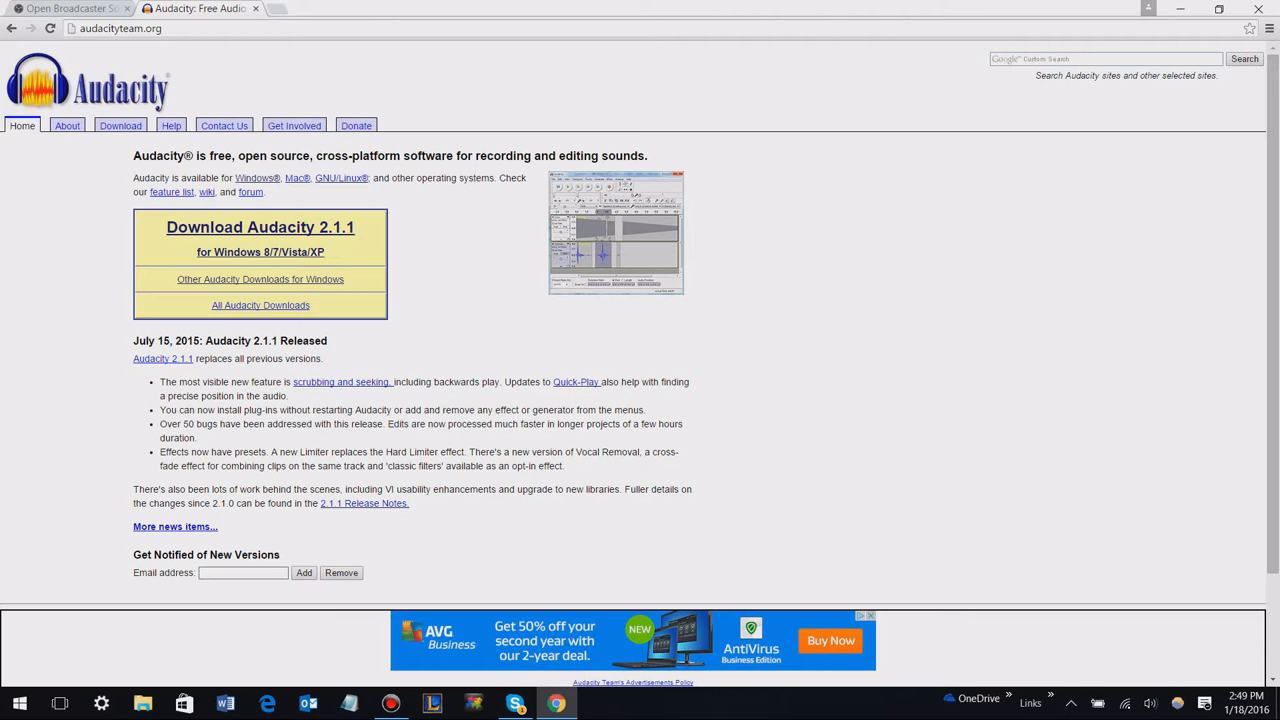
Minimize the Chrome window on the Audacity download page to reveal the desktop
{"action": "left_click", "coordinate": [70, 8]}
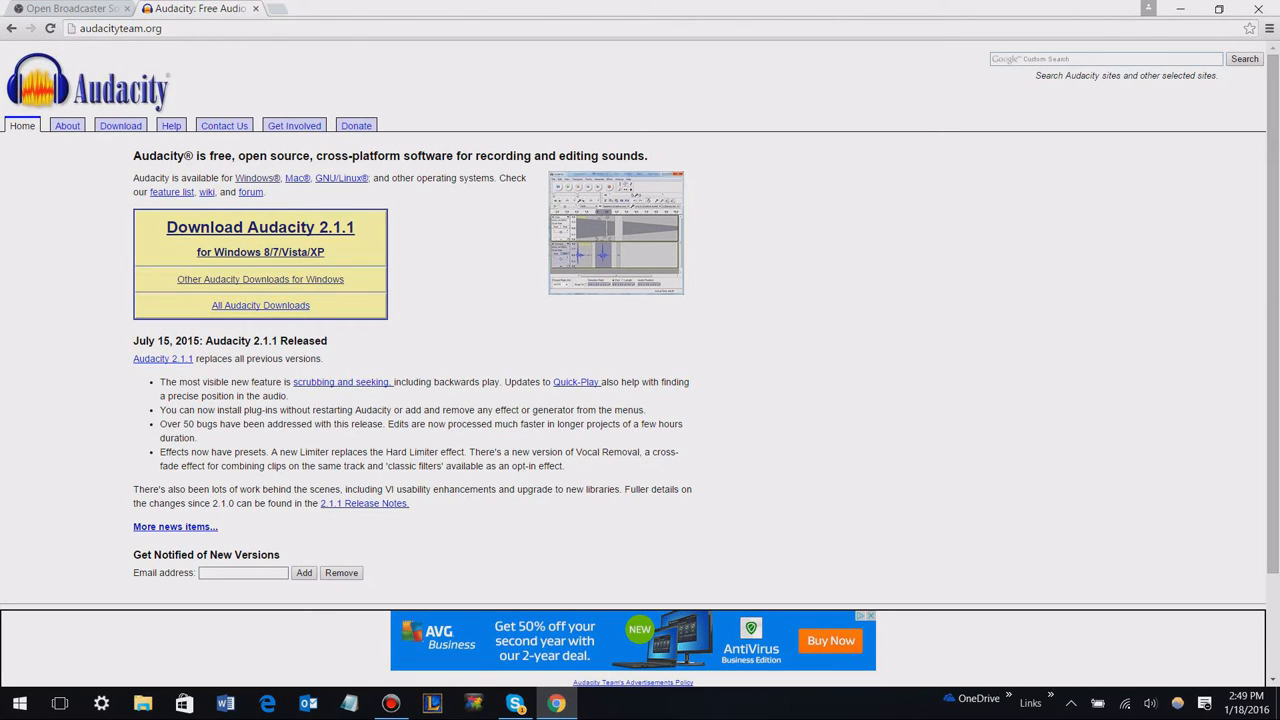
{"action": "left_click", "coordinate": [65, 8]}
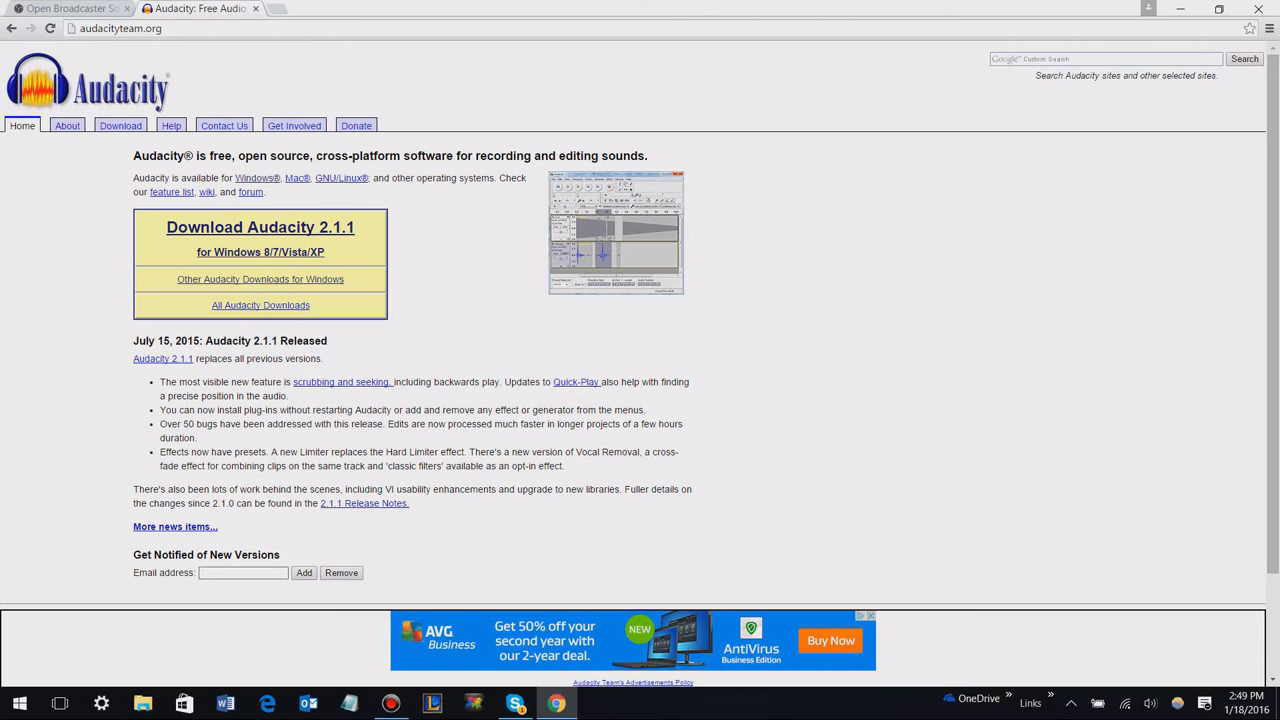
{"action": "mouse_move", "coordinate": [200, 8]}
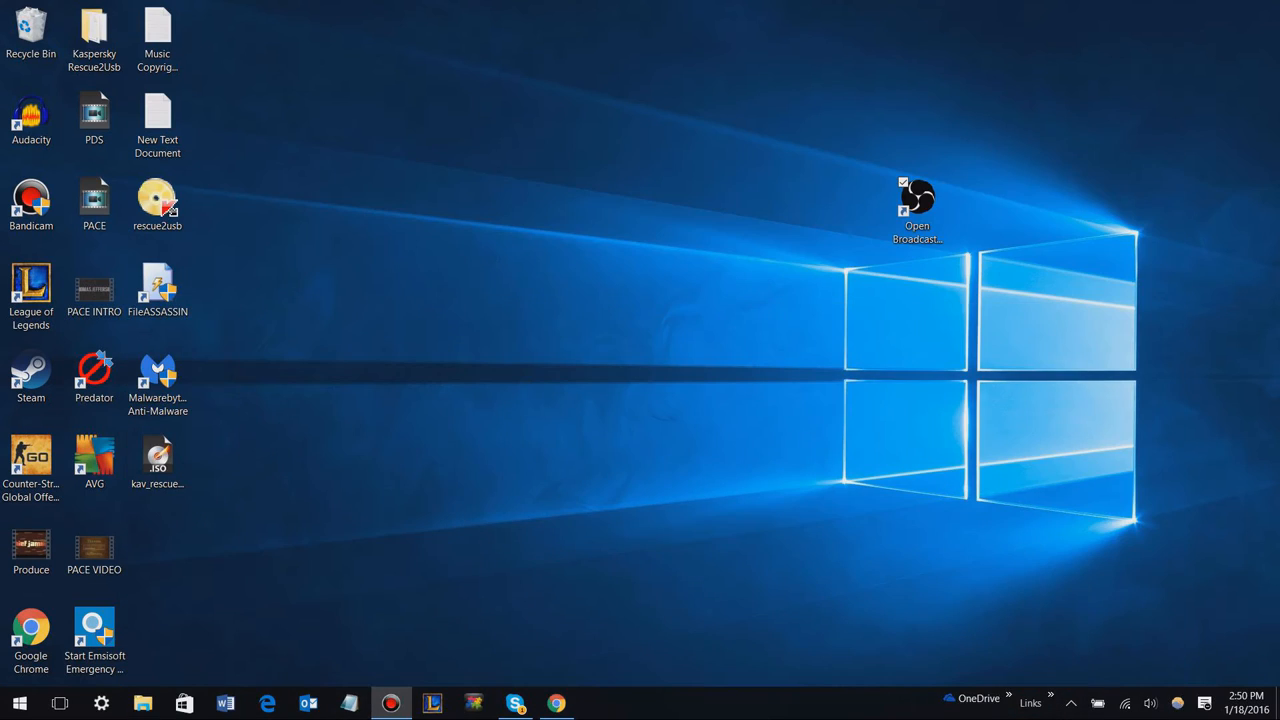
Move the OBS shortcut back, launch Audacity 2.1.1 and dismiss its welcome message
{"action": "left_click_drag", "start_coordinate": [917, 200], "coordinate": [157, 550]}
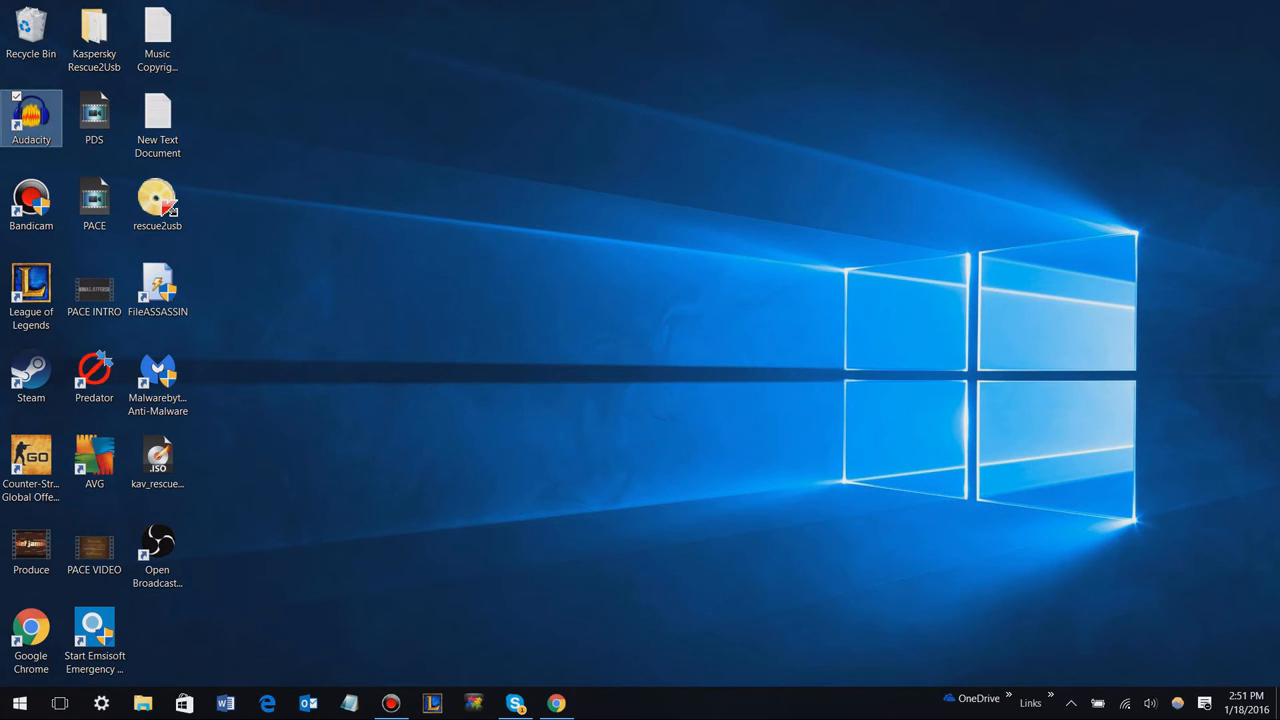
{"action": "double_click", "coordinate": [31, 115]}
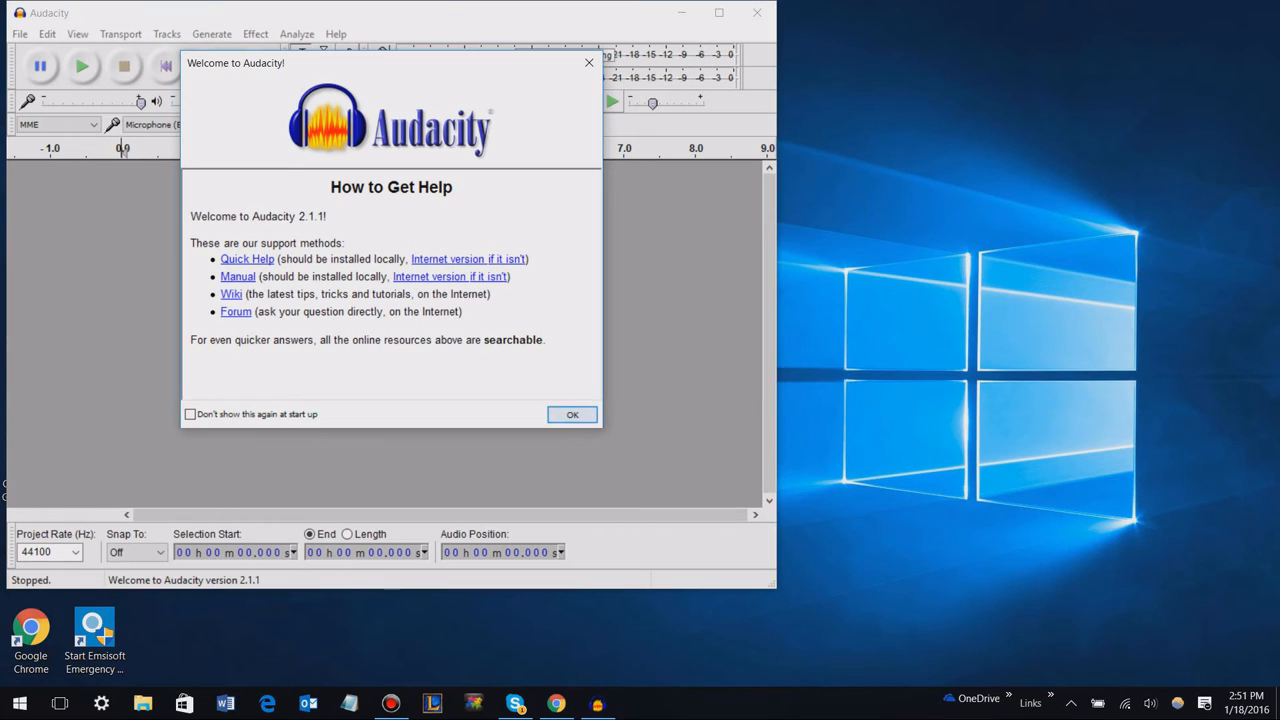
{"action": "left_click", "coordinate": [572, 414]}
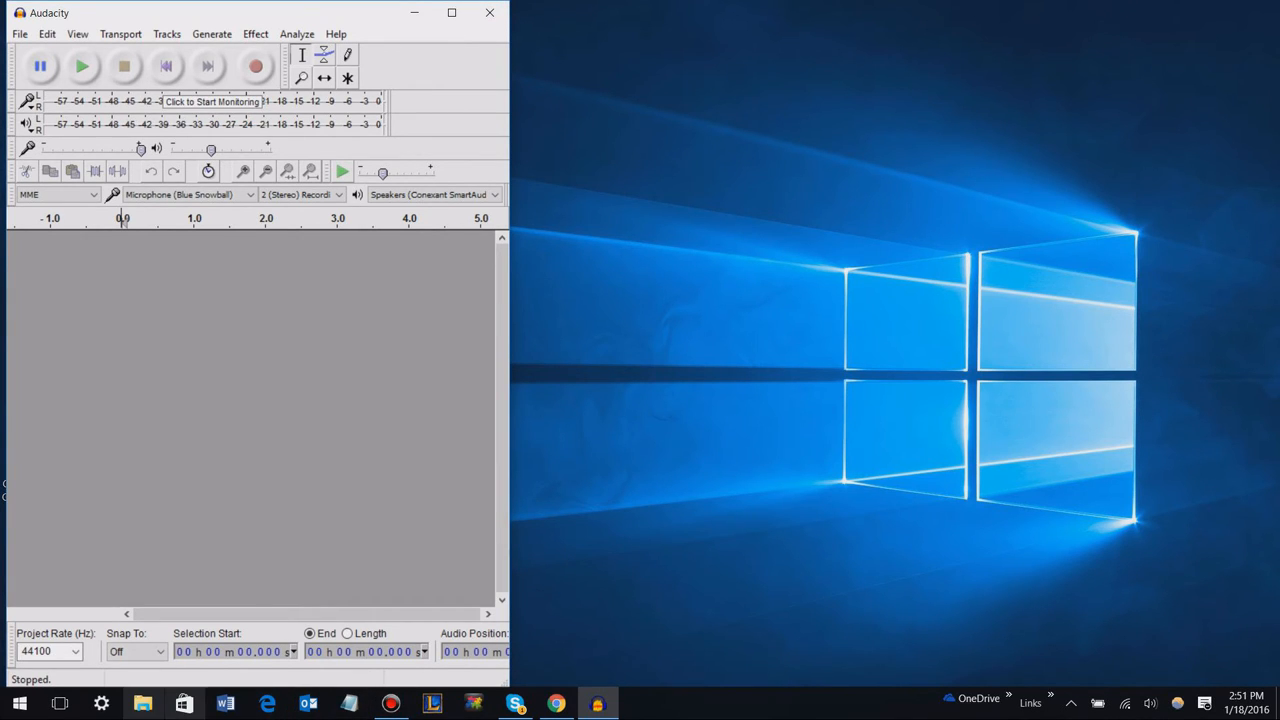
Preview the 'Game 1 - Rengar Top Highlights' gameplay video, then stop and rewind it
{"action": "left_click", "coordinate": [142, 703]}
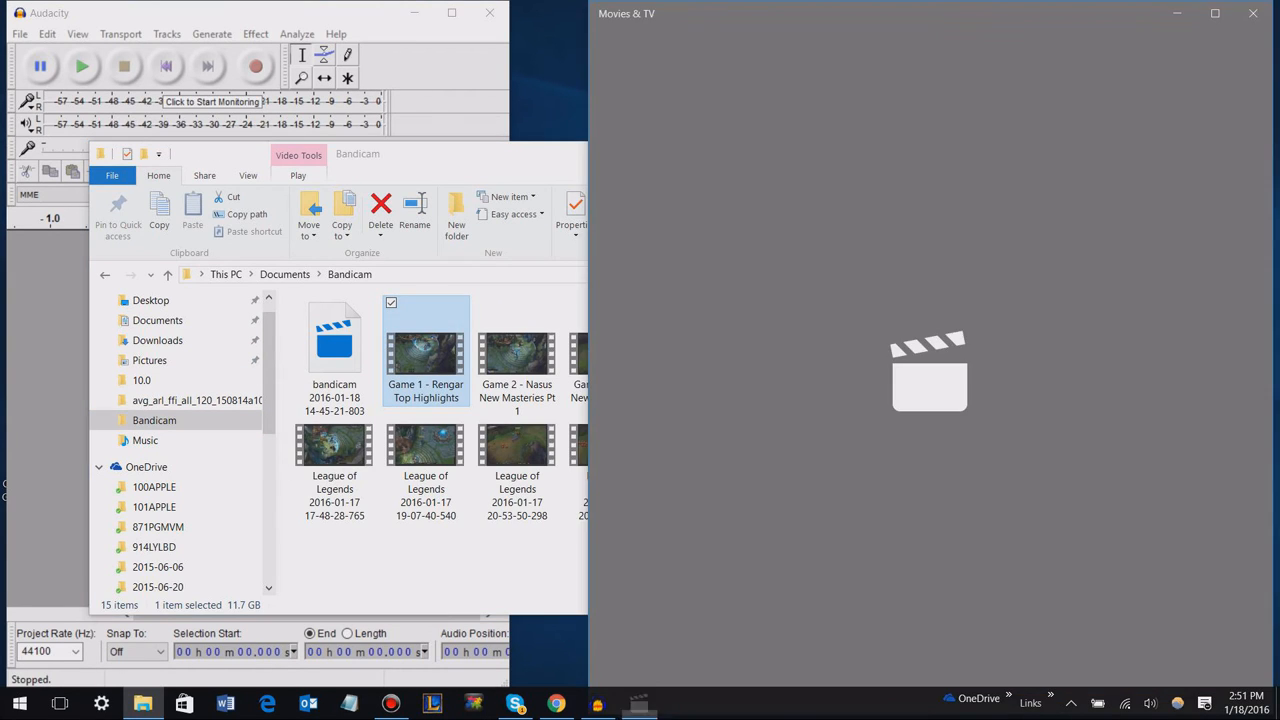
{"action": "double_click", "coordinate": [425, 350]}
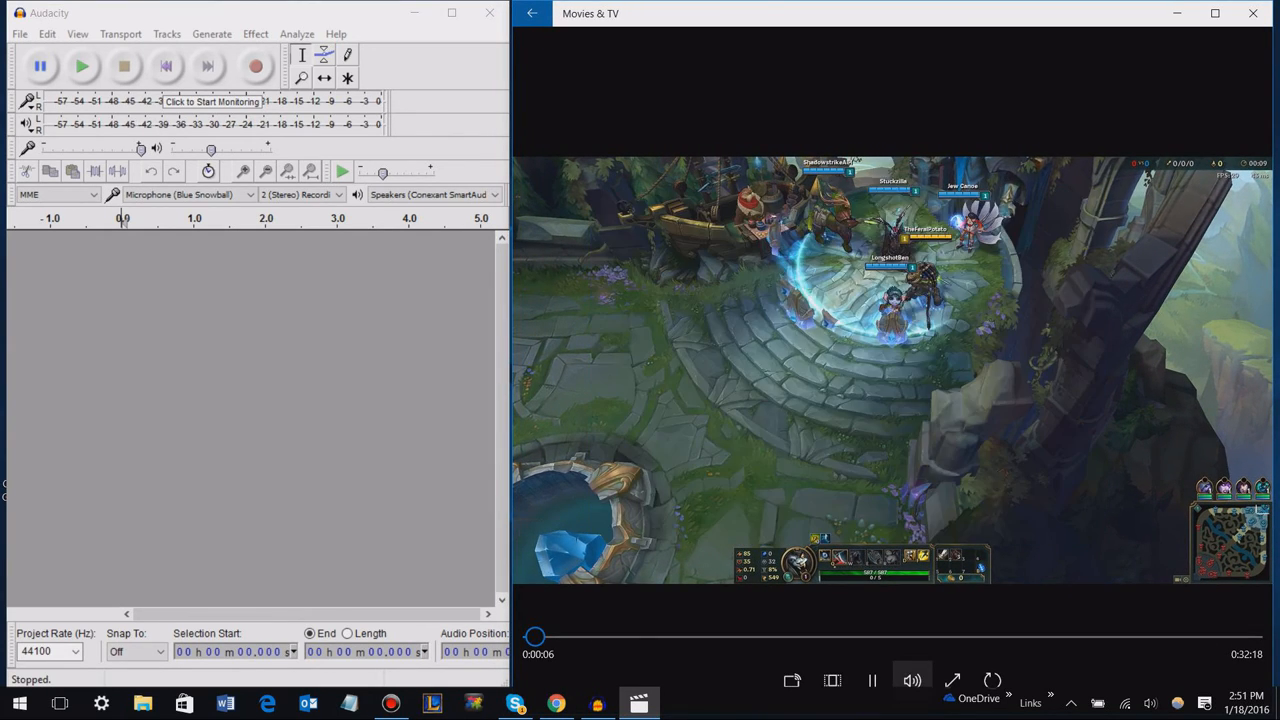
{"action": "left_click", "coordinate": [871, 680]}
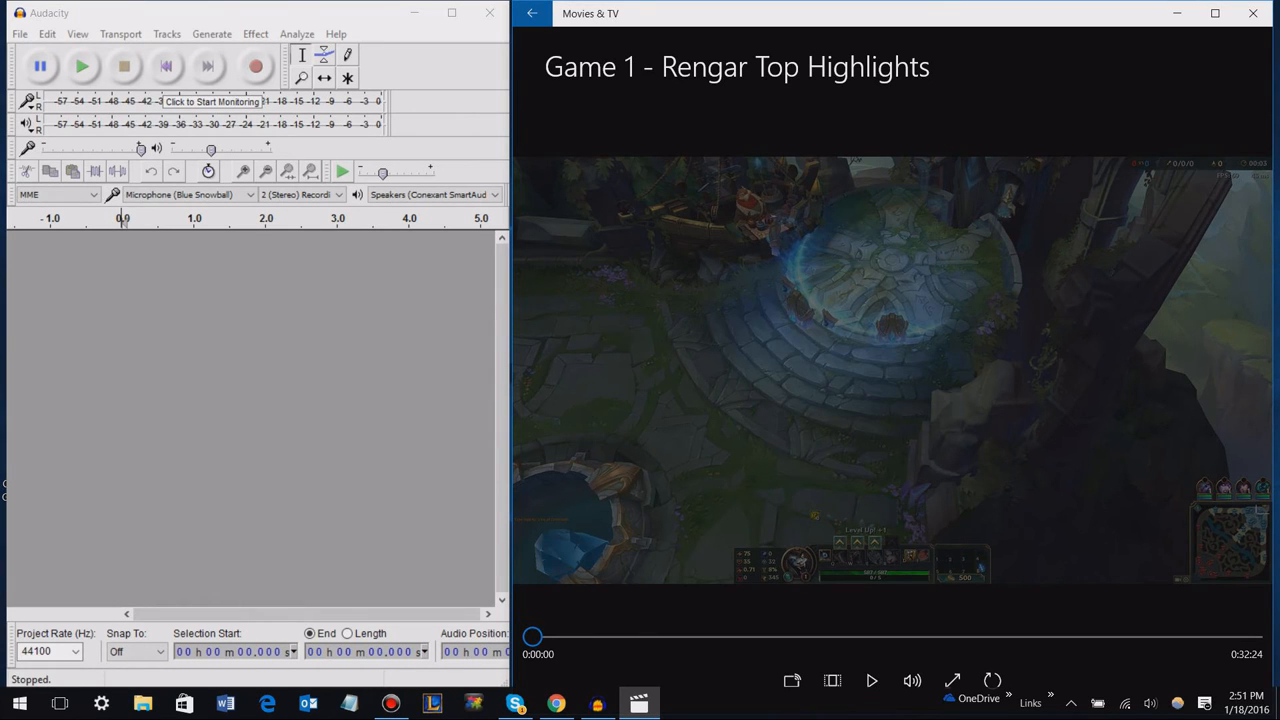
Record a roughly 13-second stereo voiceover while the gameplay video plays, then stop
{"action": "left_click", "coordinate": [255, 66]}
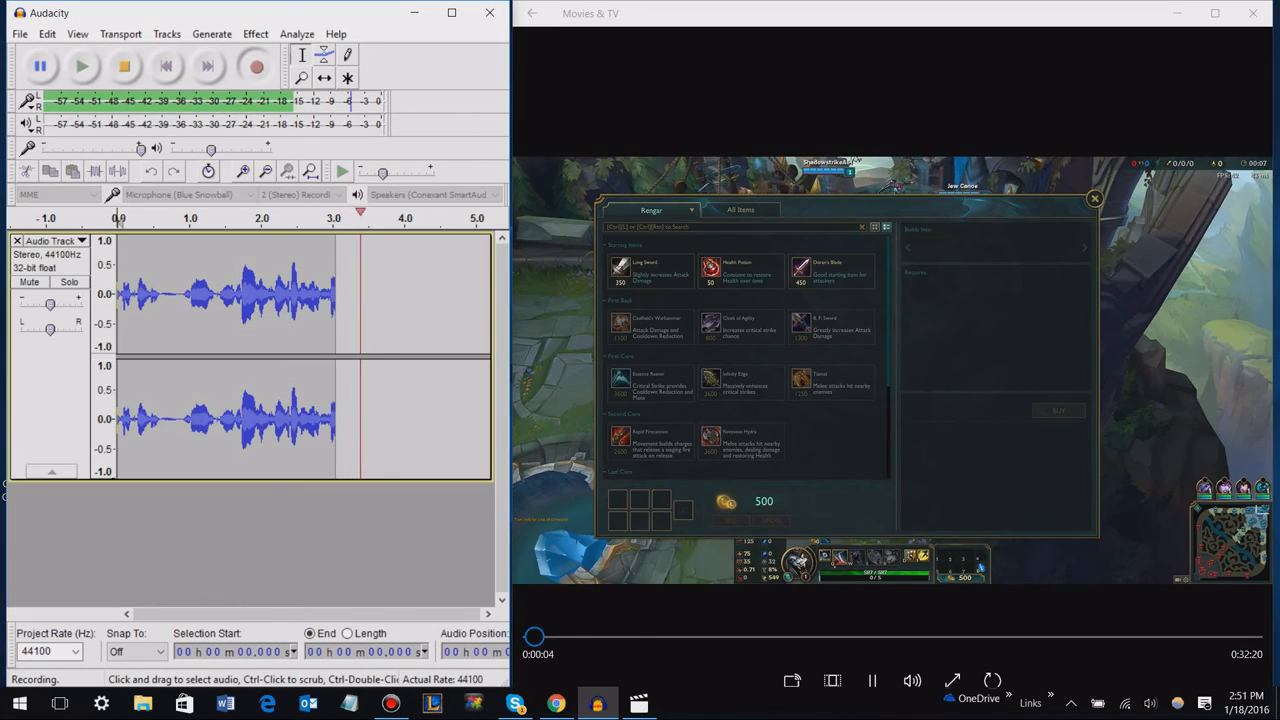
{"action": "left_click", "coordinate": [710, 268]}
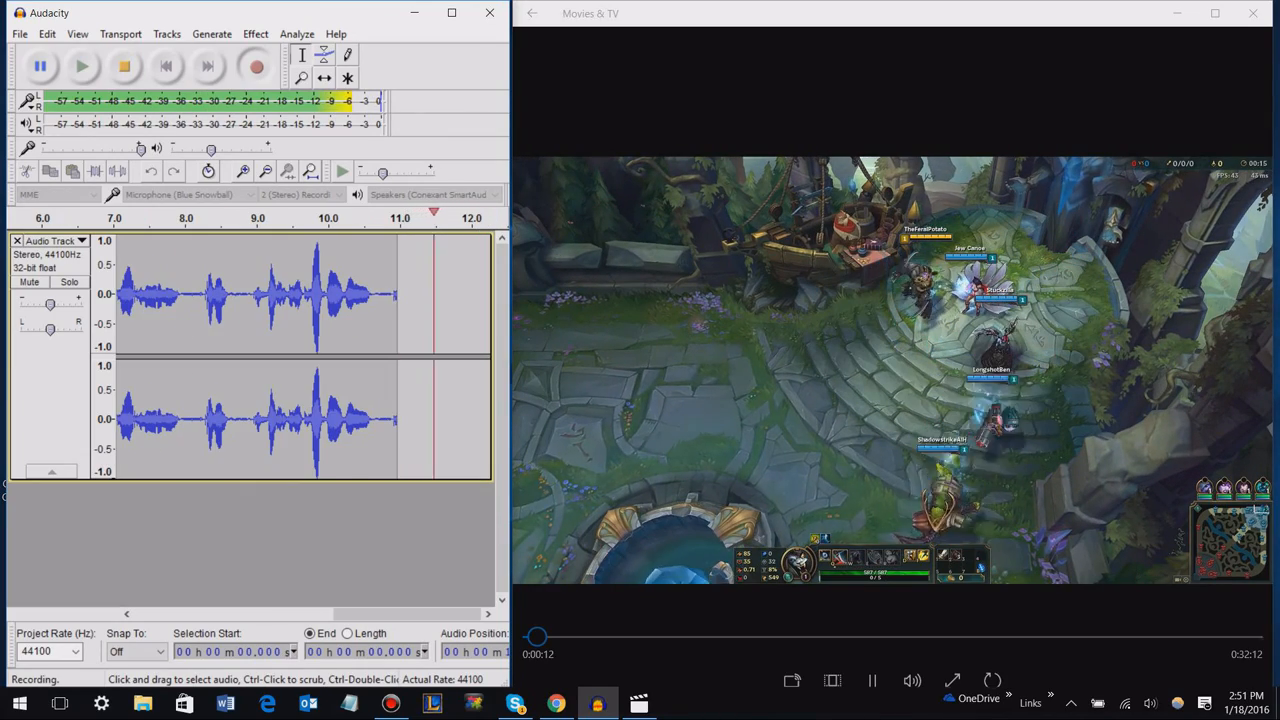
{"action": "left_click", "coordinate": [124, 66]}
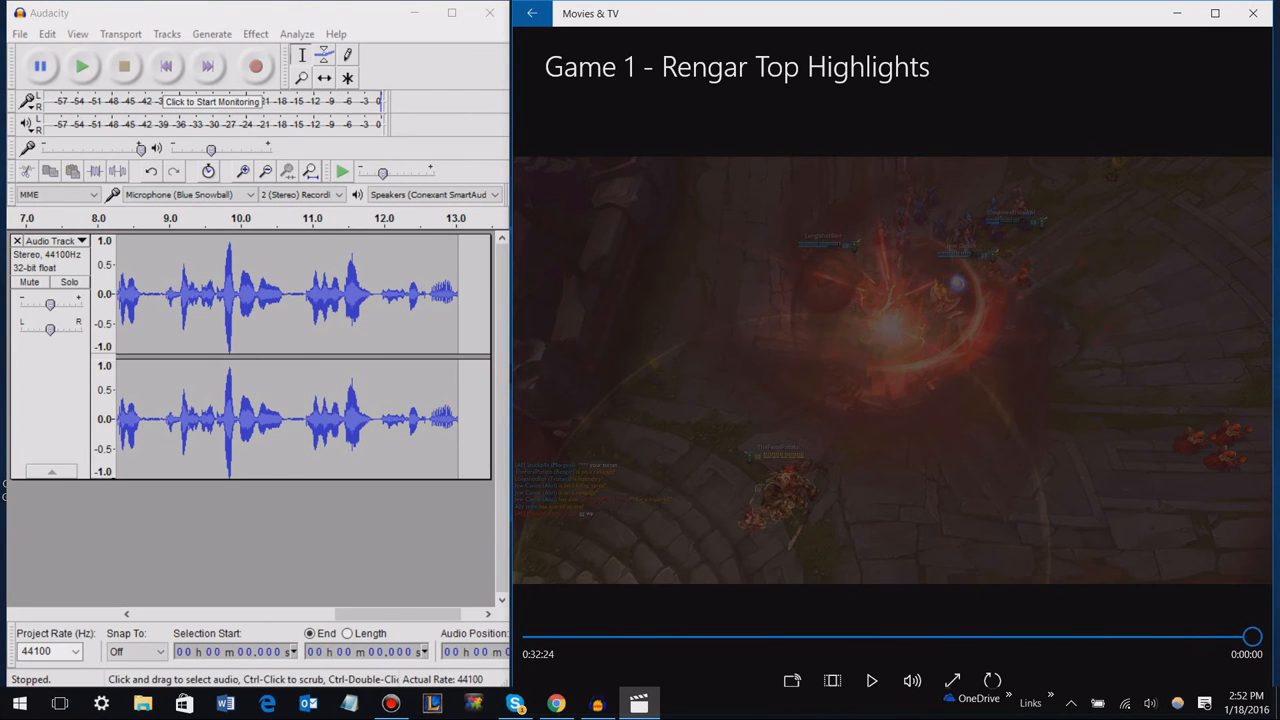
{"action": "left_click", "coordinate": [18, 33]}
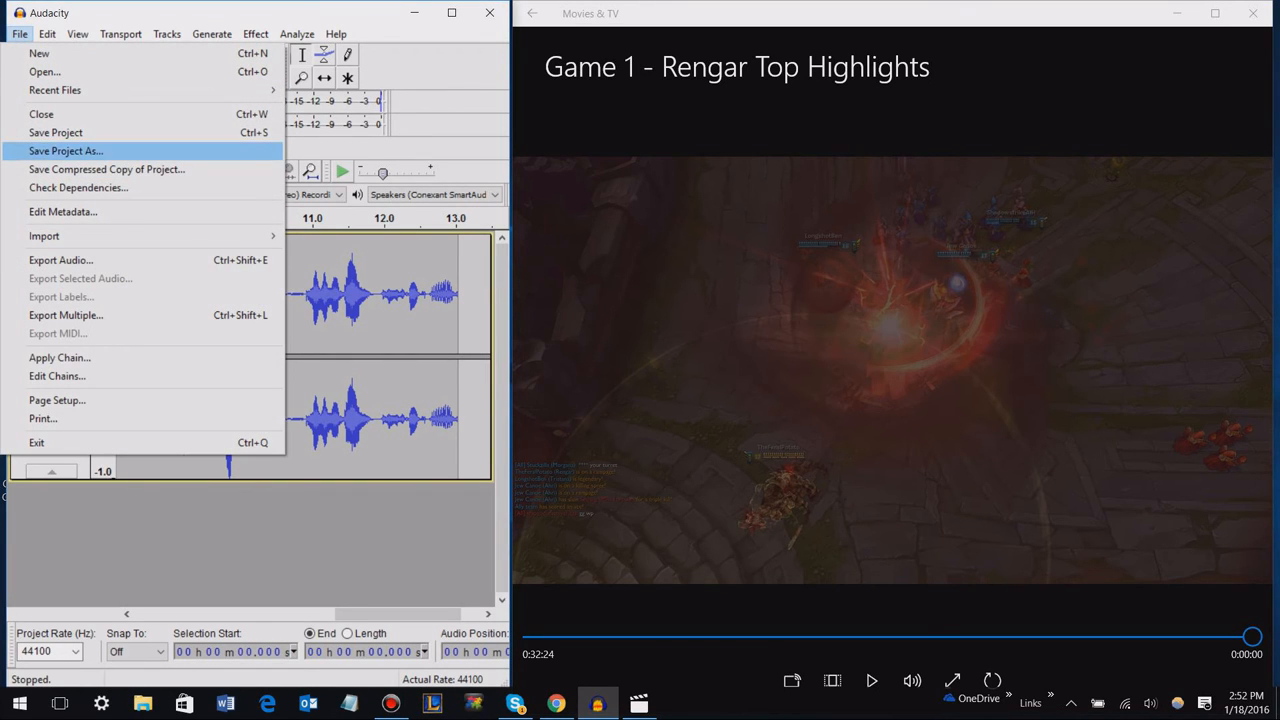
{"action": "mouse_move", "coordinate": [56, 132]}
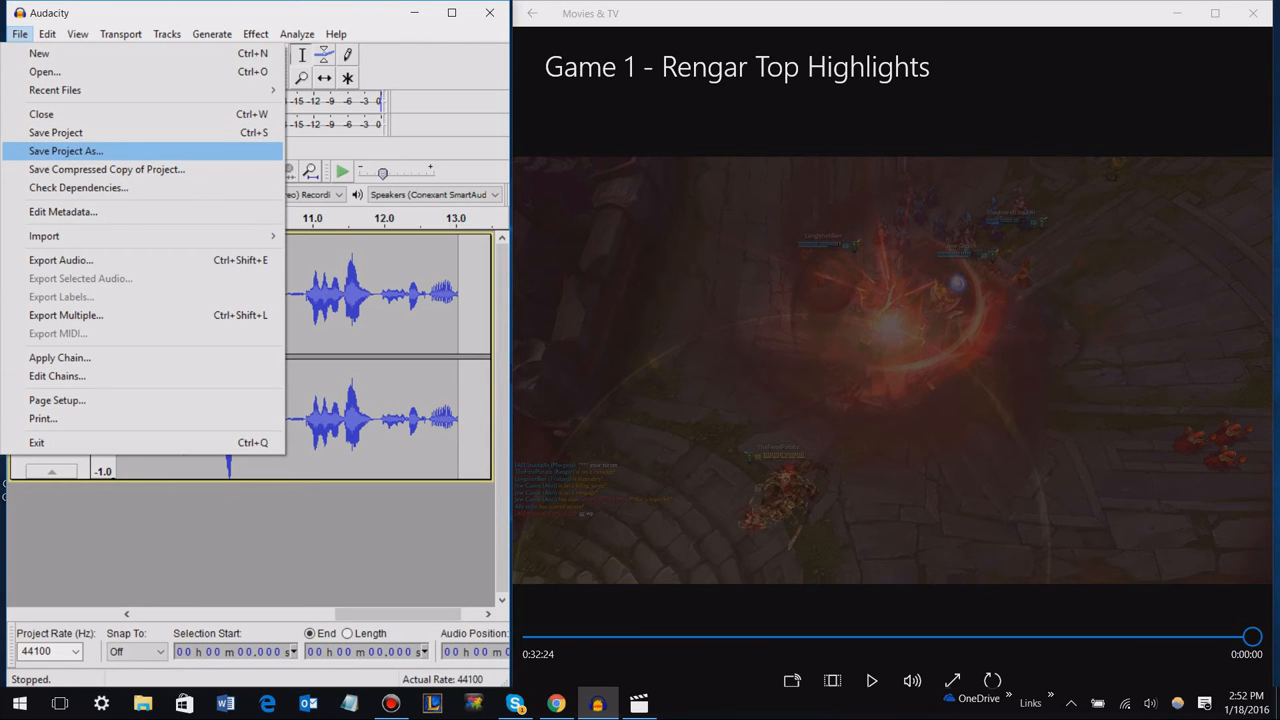
{"action": "mouse_move", "coordinate": [55, 132]}
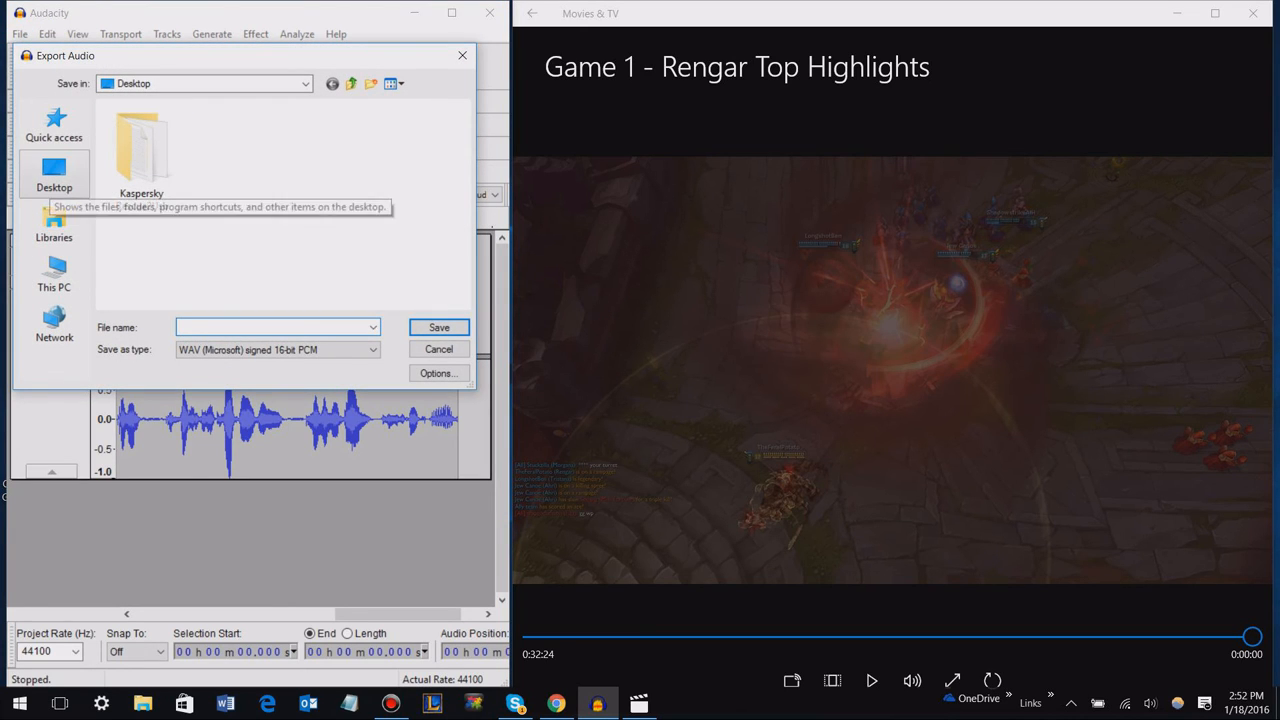
Close Audacity, choosing No to discard the unsaved project changes
{"action": "left_click", "coordinate": [54, 172]}
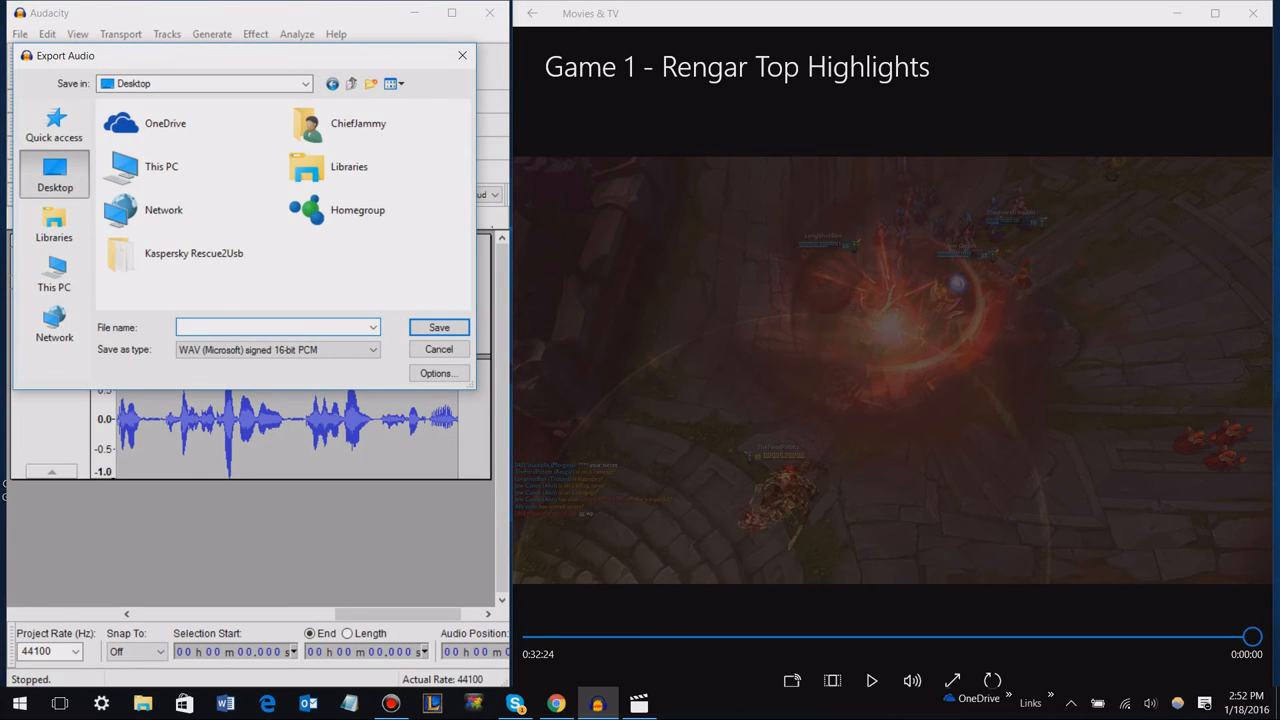
{"action": "left_click", "coordinate": [438, 349]}
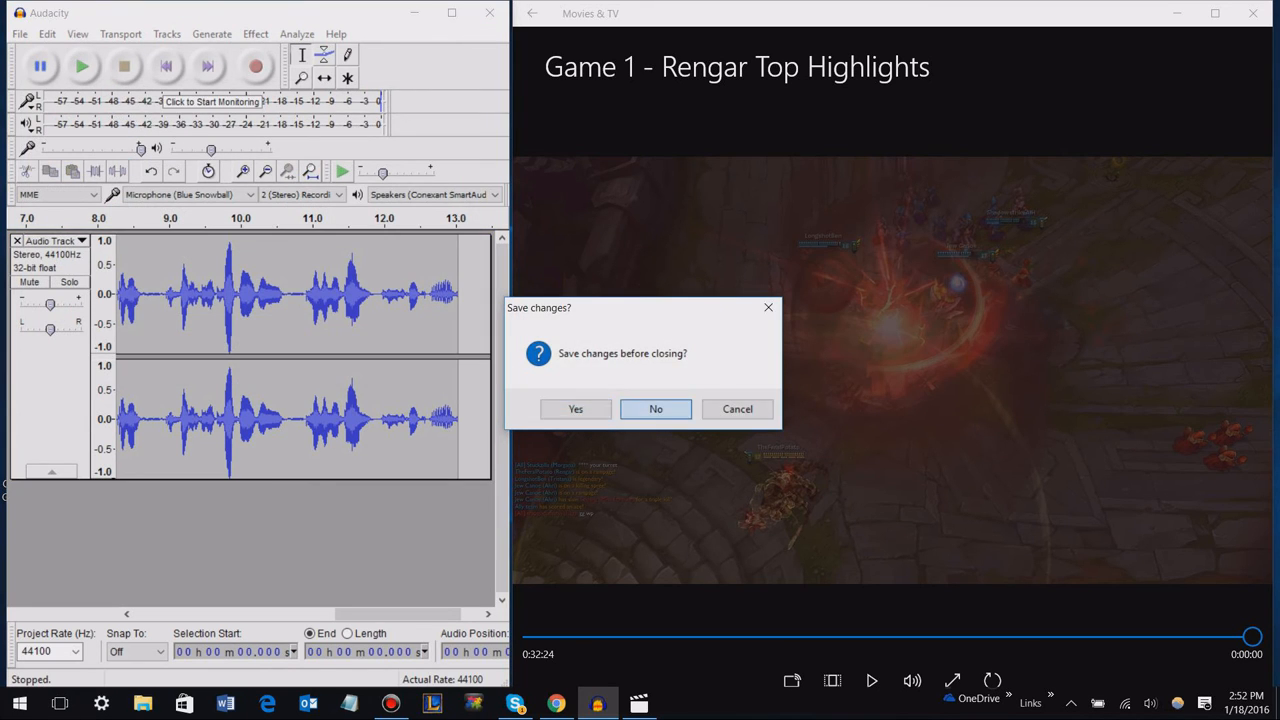
{"action": "left_click", "coordinate": [655, 409]}
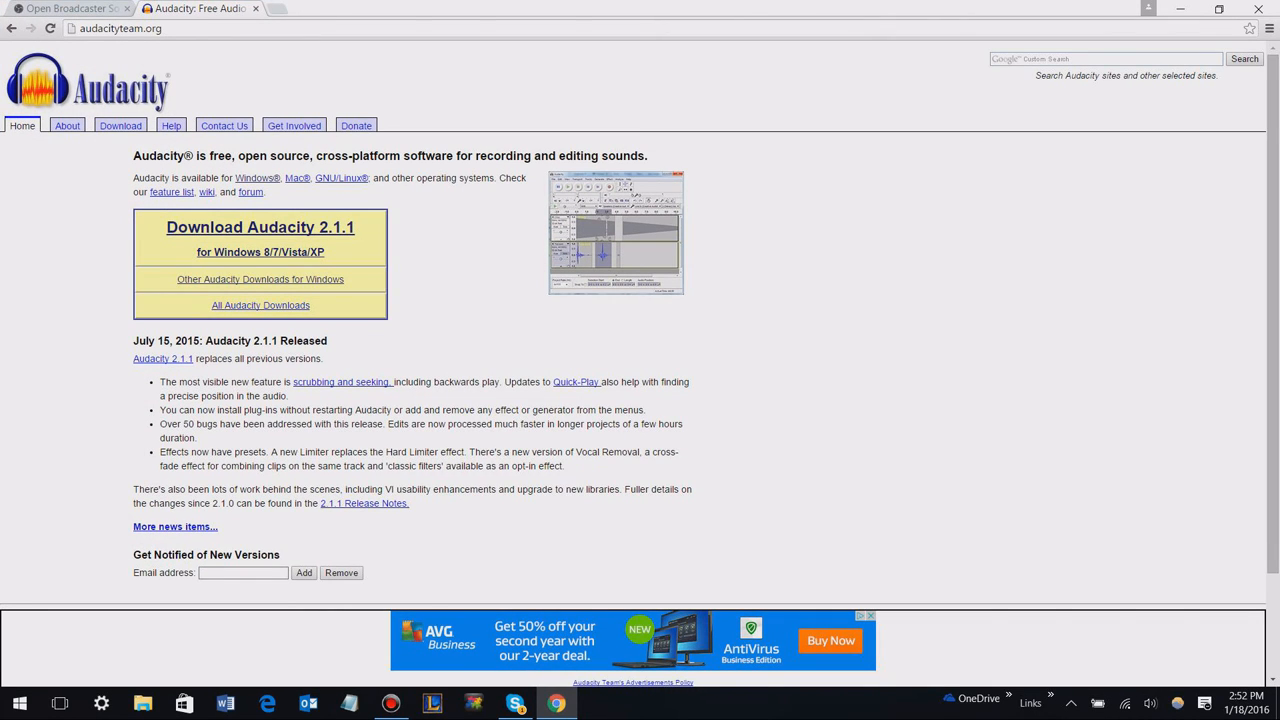
{"action": "mouse_move", "coordinate": [65, 8]}
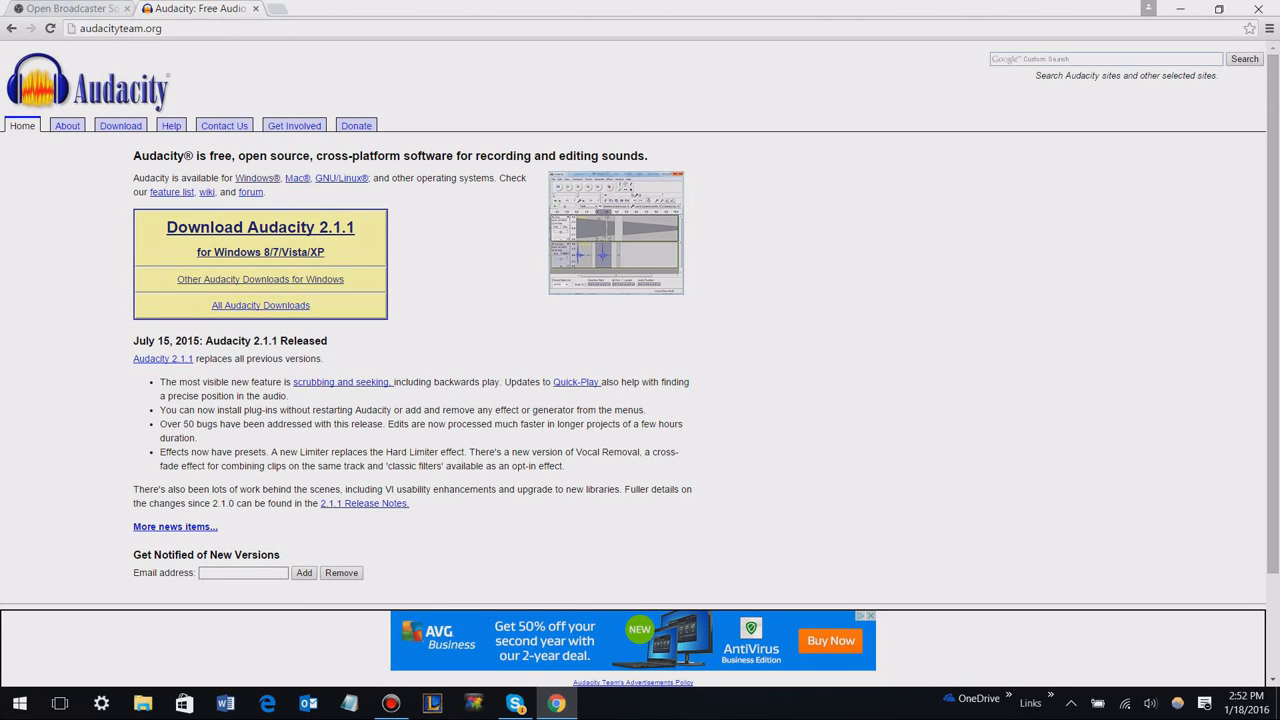
{"action": "mouse_move", "coordinate": [200, 8]}
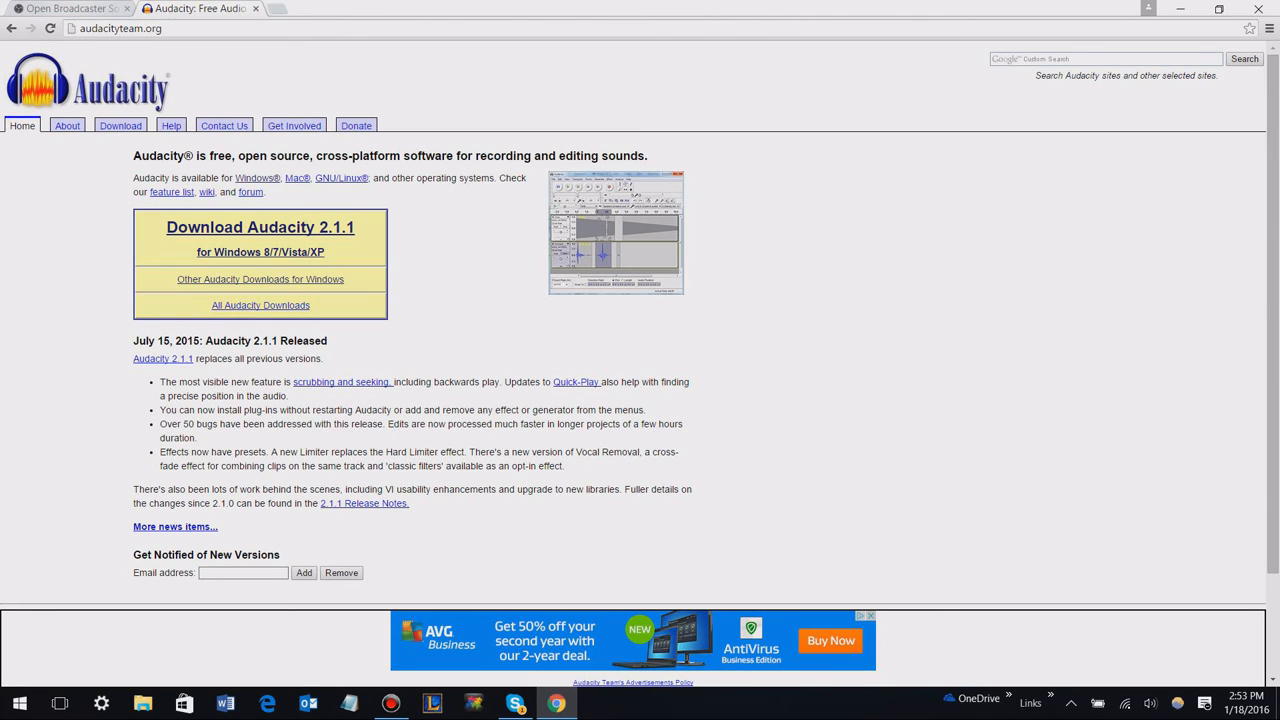
Switch between the Audacity and OBS tabs, ending on the obsproject.com homepage
{"action": "left_click", "coordinate": [65, 8]}
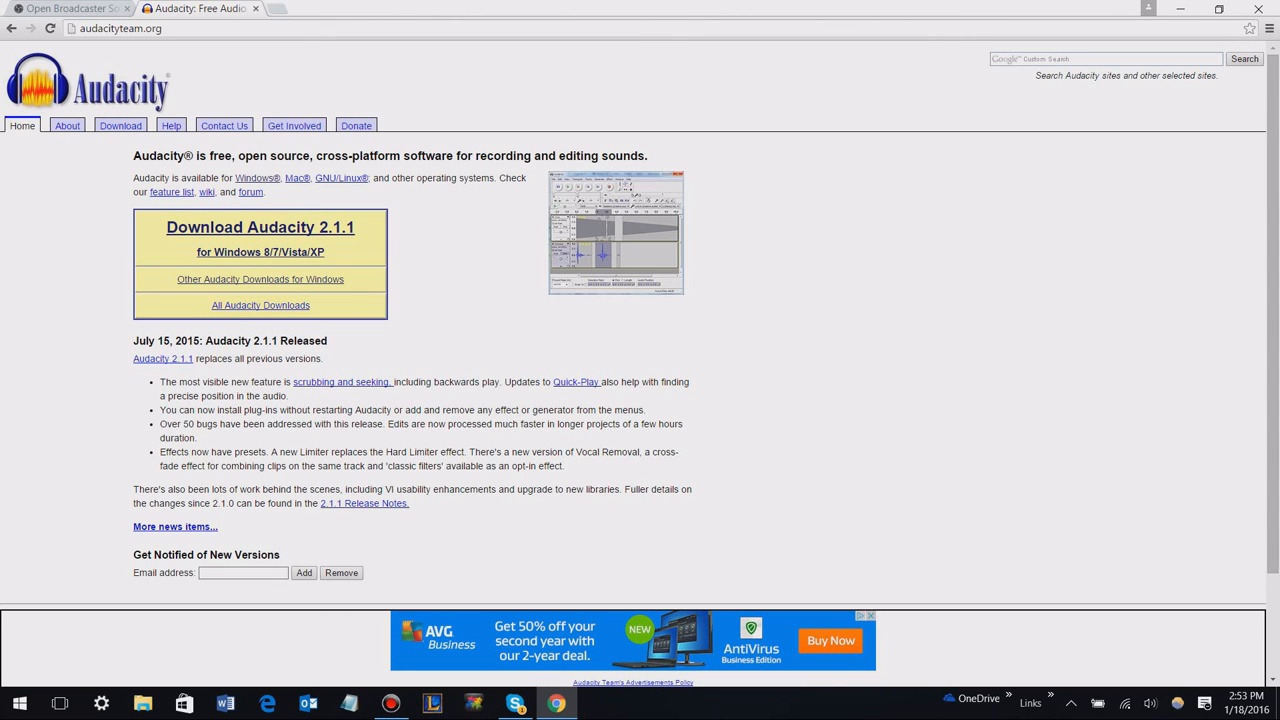
{"action": "left_click", "coordinate": [65, 8]}
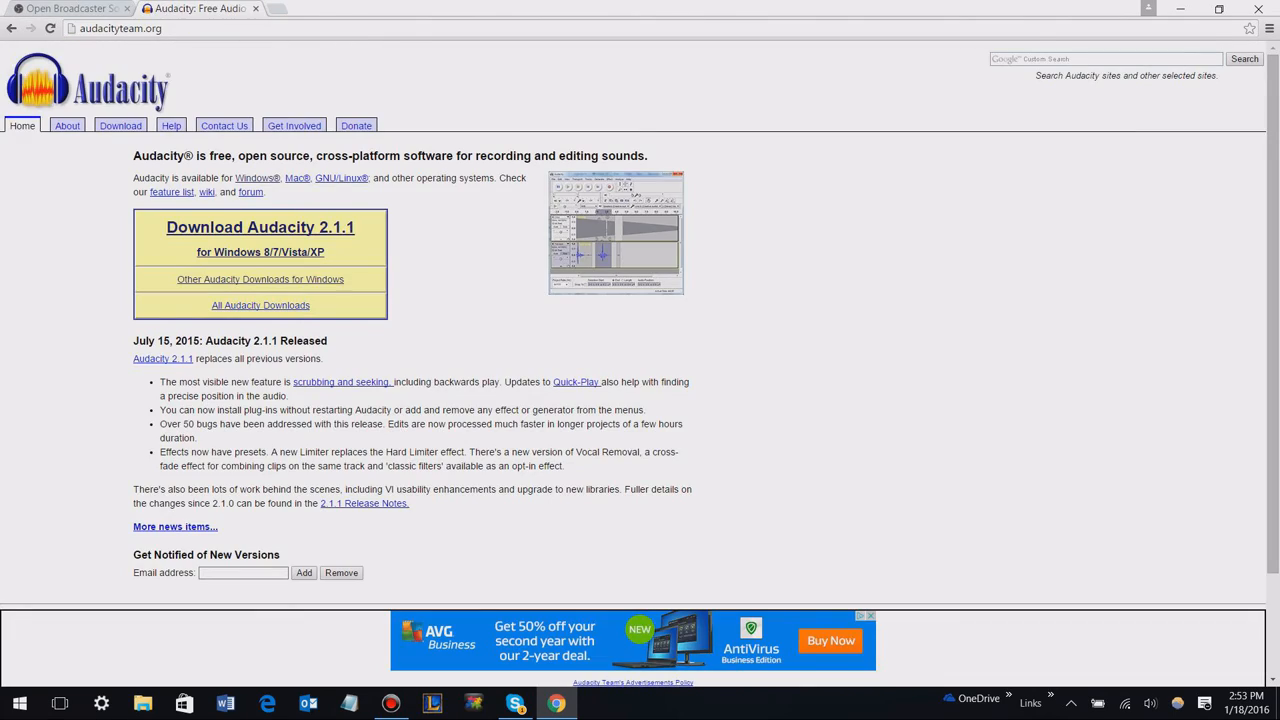
{"action": "left_click", "coordinate": [65, 8]}
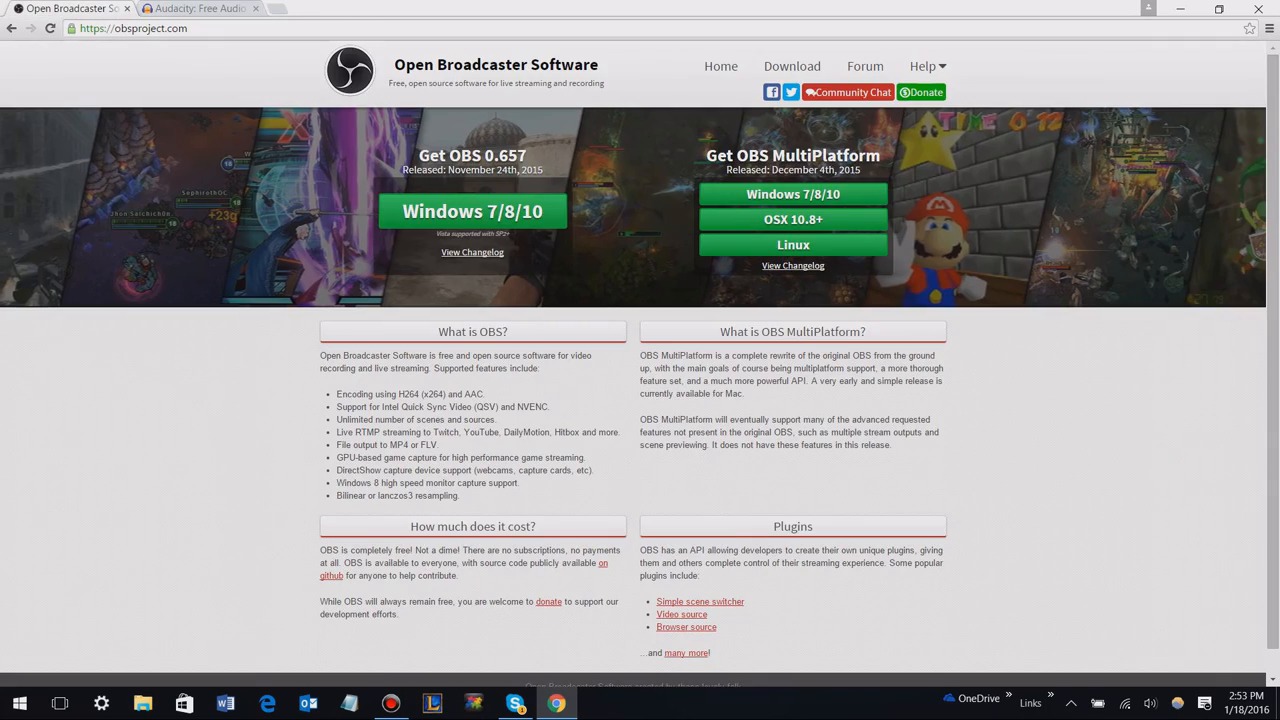
{"action": "left_click", "coordinate": [195, 8]}
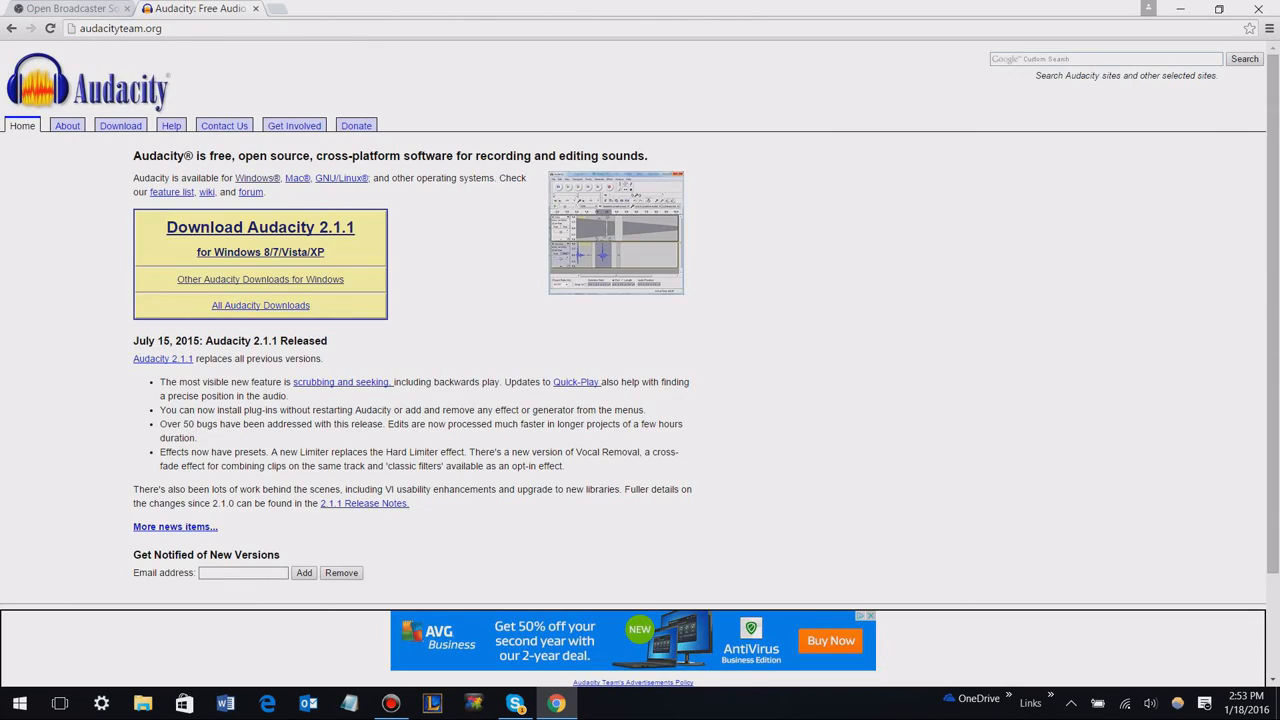
{"action": "left_click", "coordinate": [65, 8]}
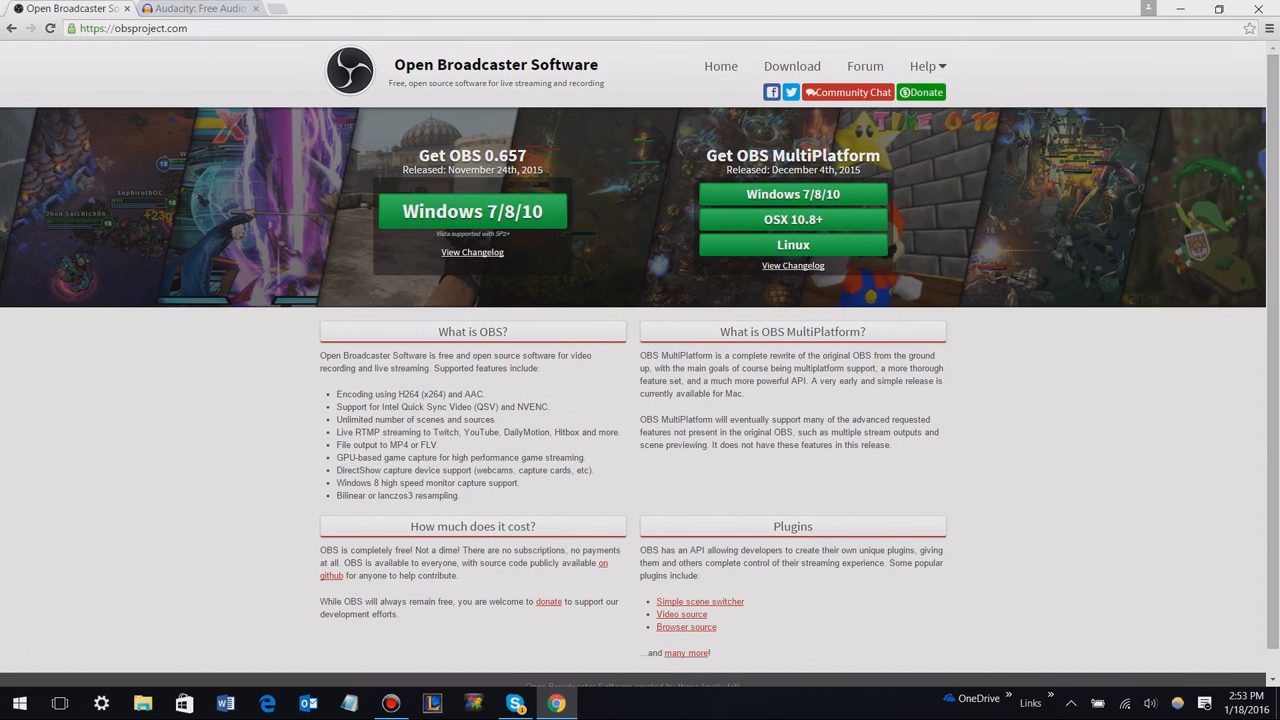